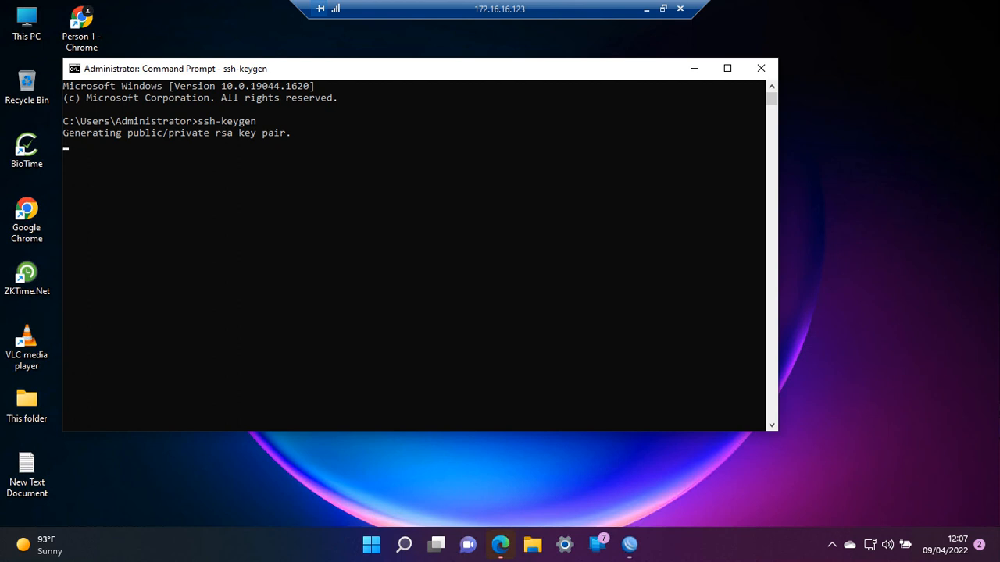
Accept the default save location for the new RSA key pair in ssh-keygen.
key(enter)
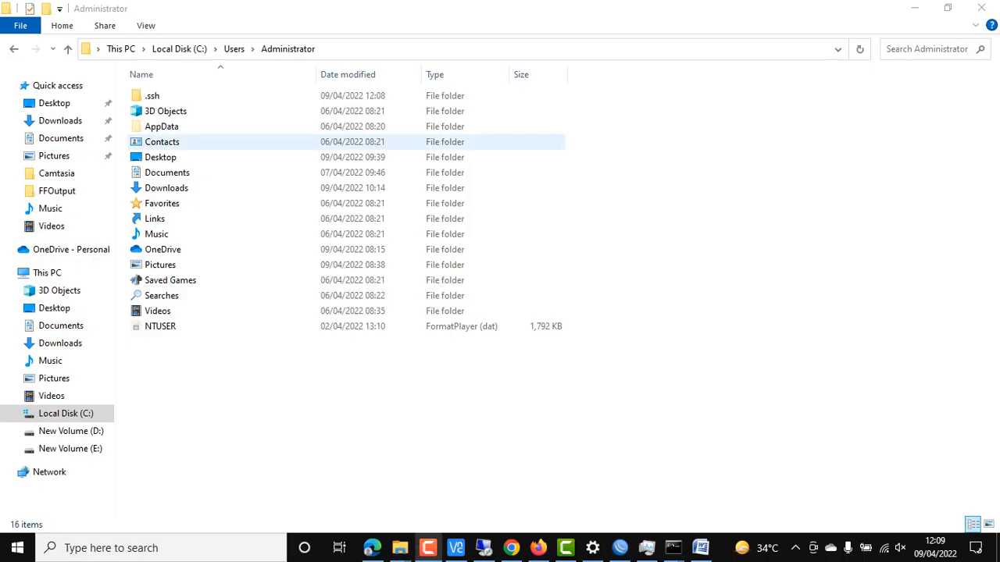
Open the .ssh folder to show id_rsa and id_rsa.pub, then return to Command Prompt.
click(152, 95)
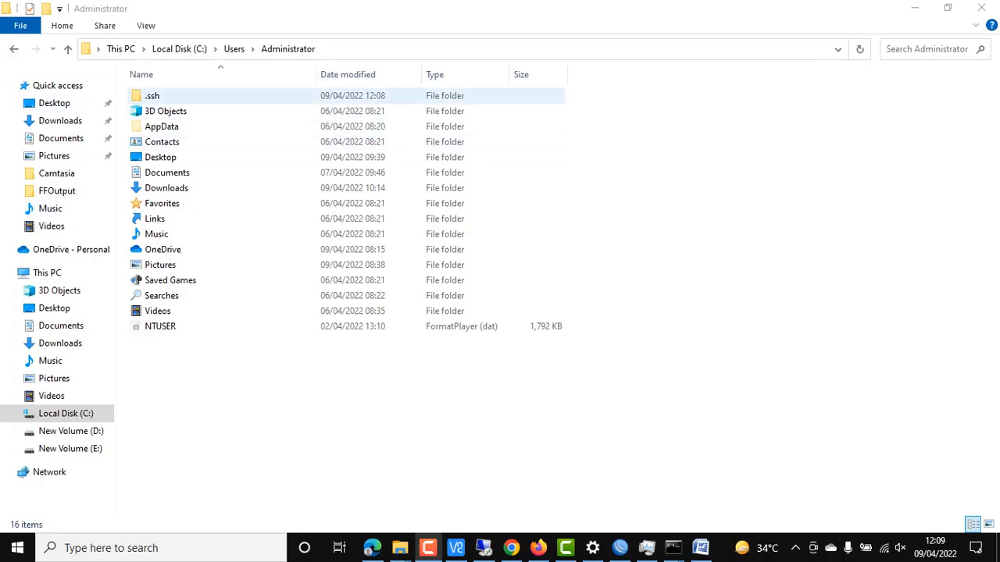
double_click(152, 95)
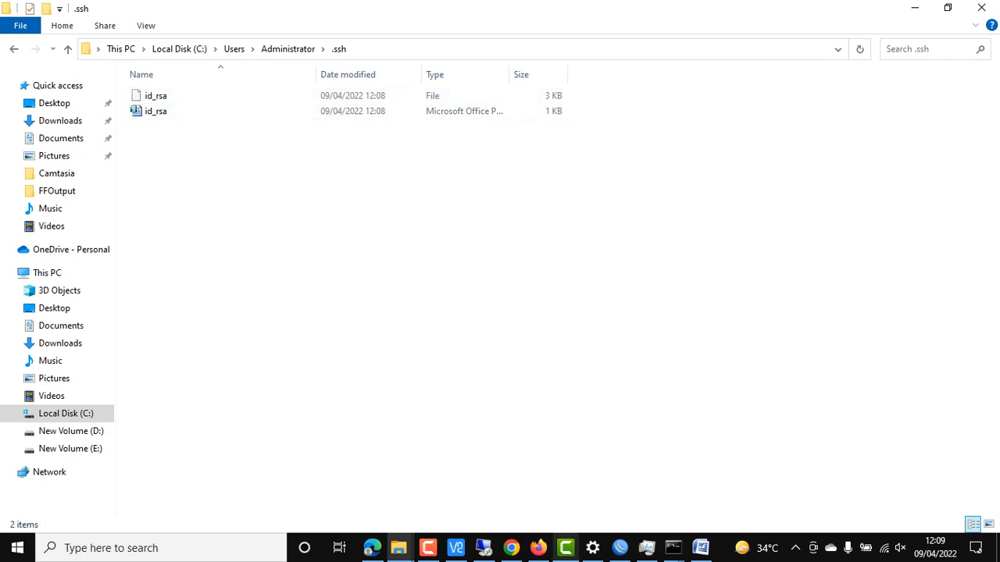
click(672, 548)
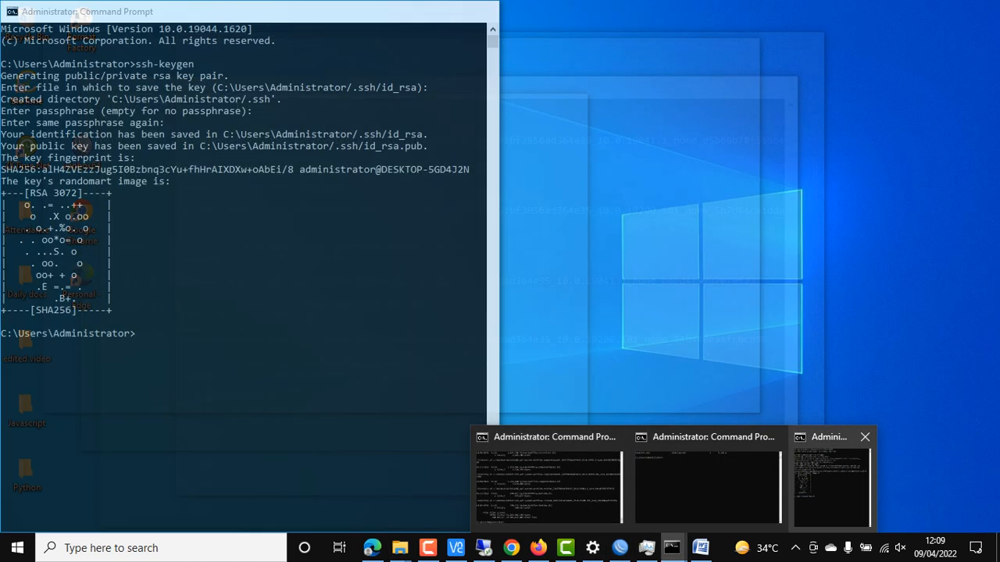